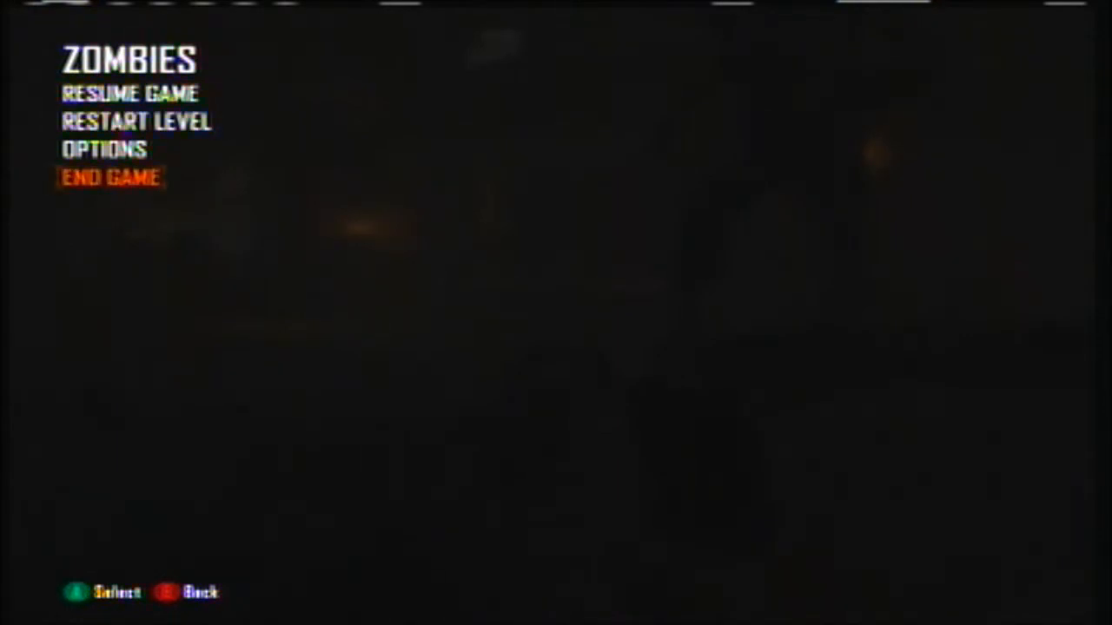
pyautogui.press('Up')
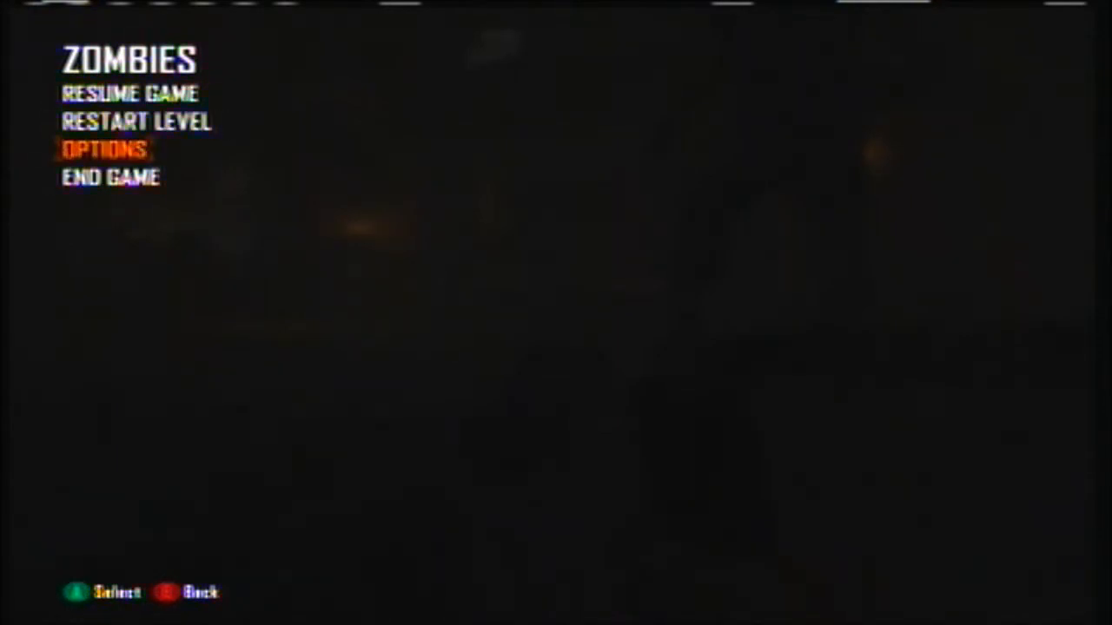
pyautogui.press('Down')
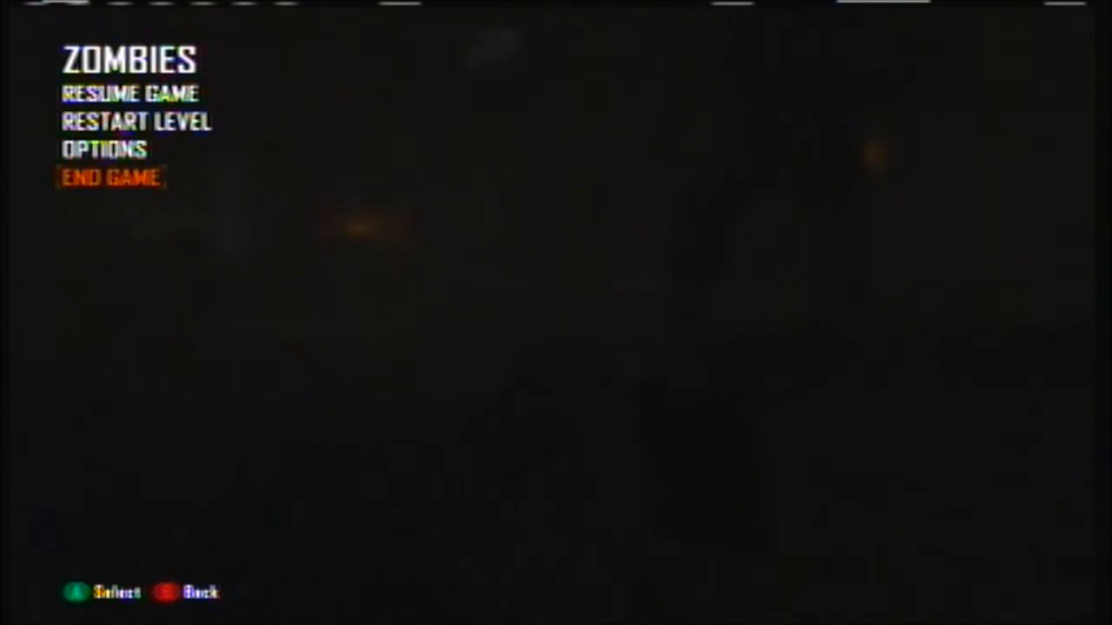